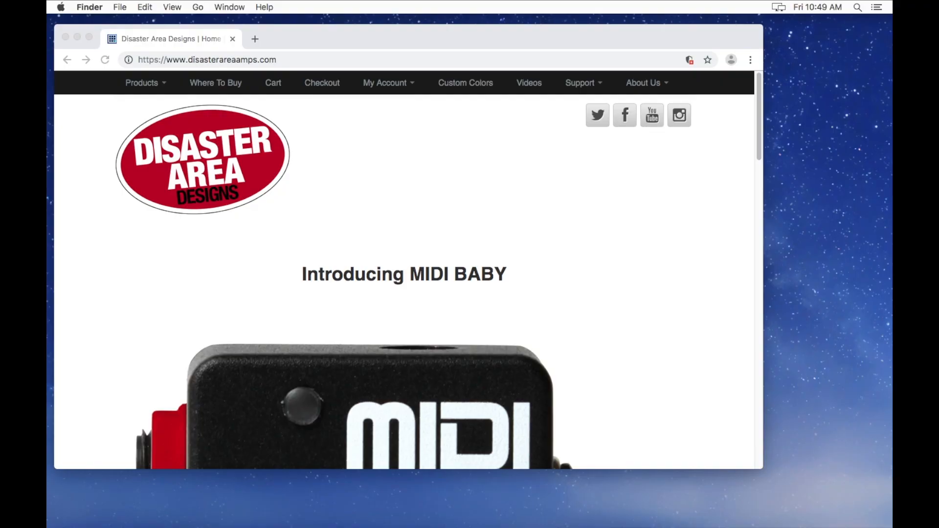
pyautogui.moveTo(590, 32)
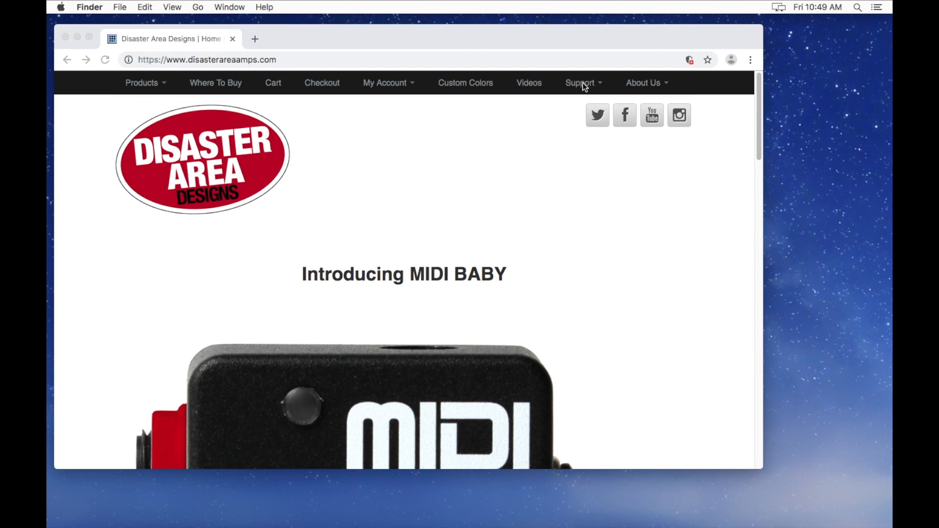
# Go to Disaster Area's Support & Files page and scroll down to the downloads
pyautogui.click(579, 83)
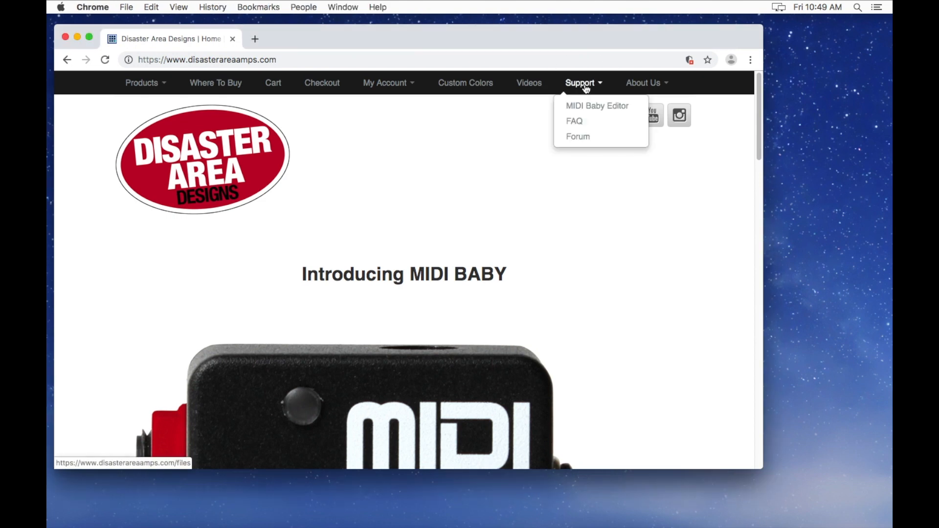
pyautogui.click(598, 106)
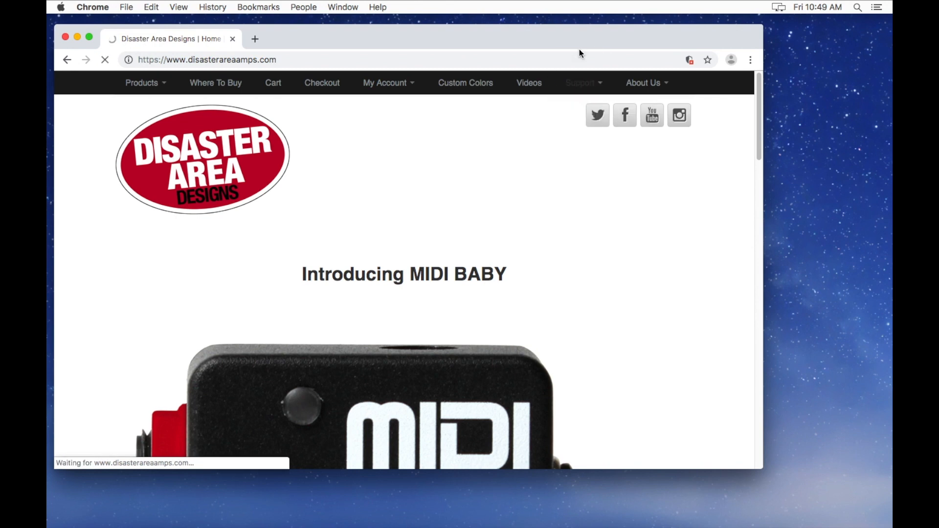
pyautogui.click(579, 83)
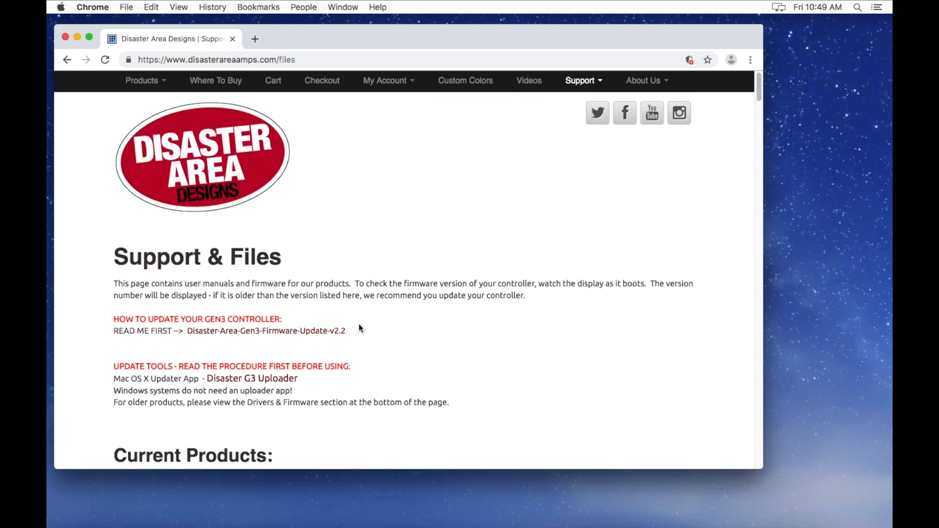
pyautogui.scroll(-3)
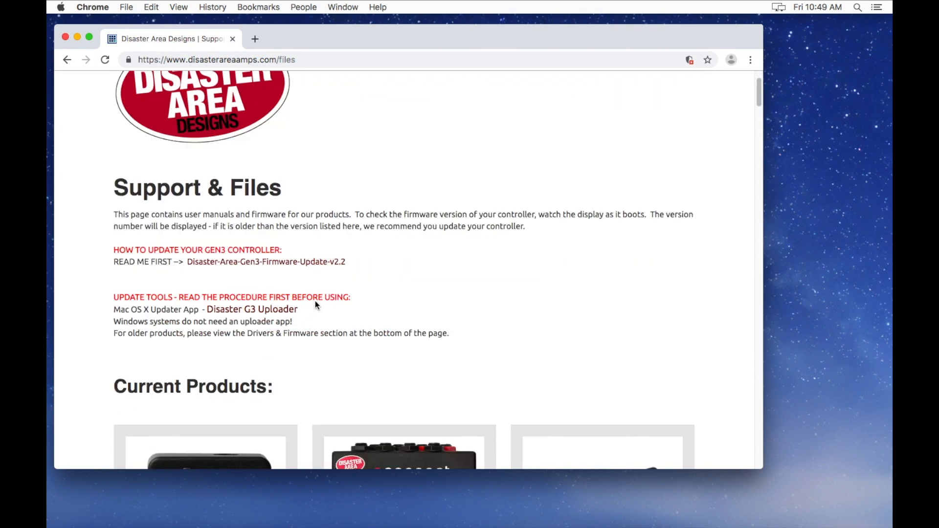
pyautogui.scroll(-3)
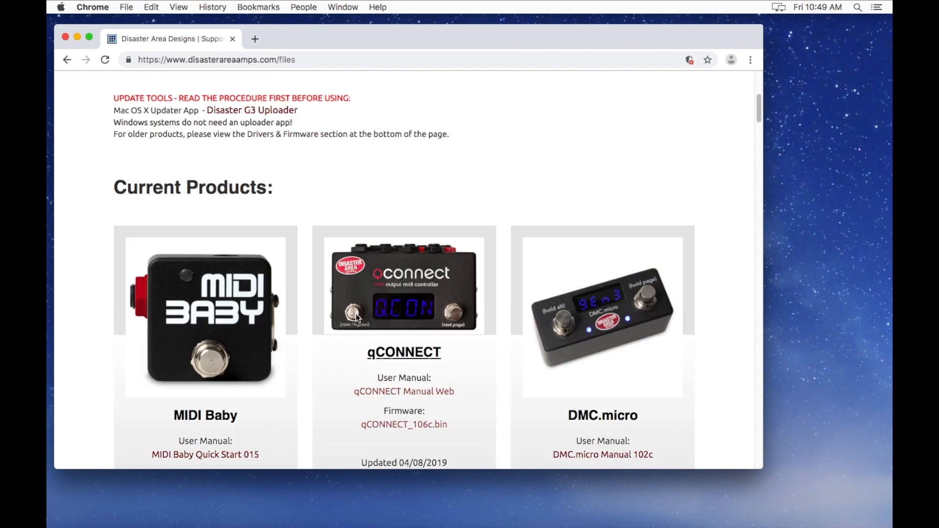
pyautogui.moveTo(361, 270)
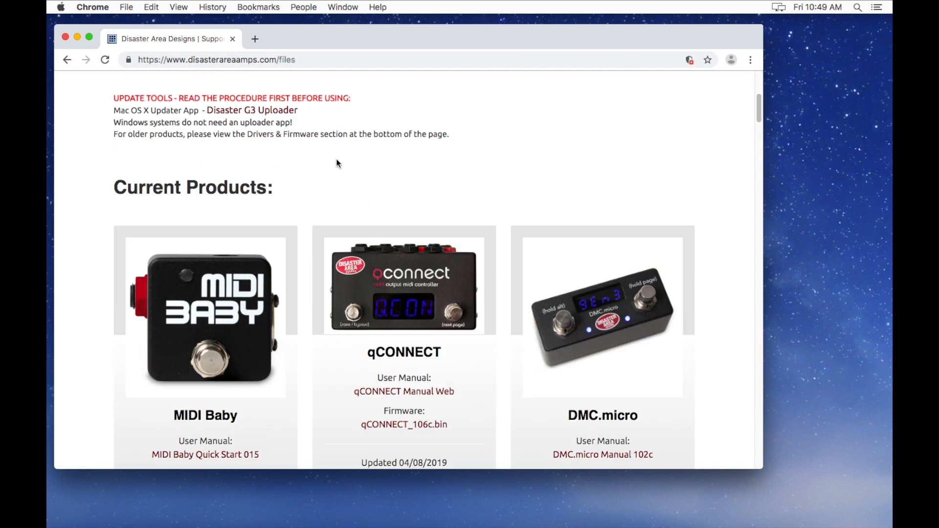
pyautogui.moveTo(251, 110)
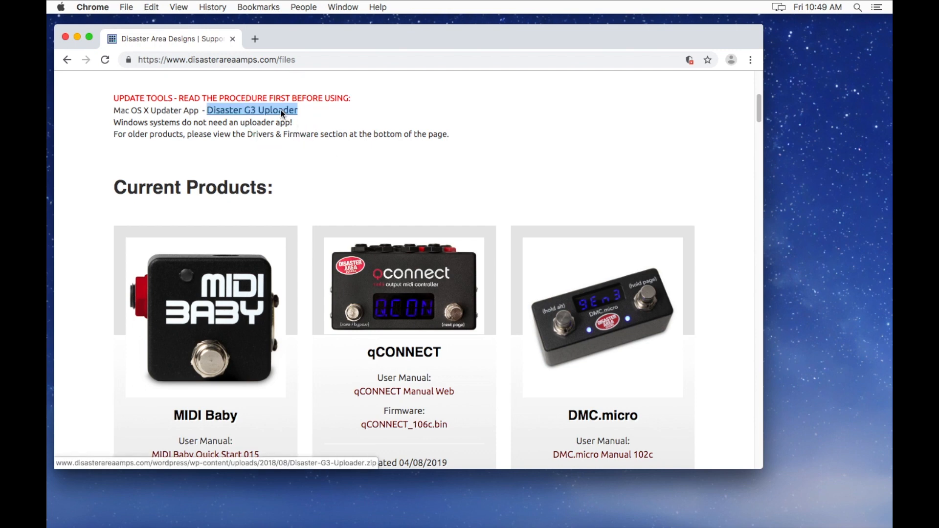
# Save the Disaster G3 Uploader zip link into the Downloads folder
pyautogui.rightClick(252, 110)
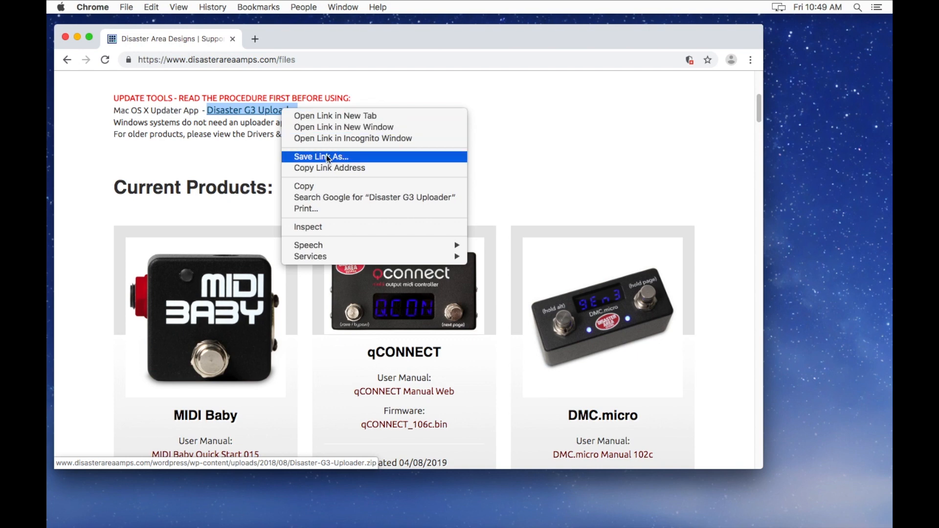
pyautogui.click(320, 157)
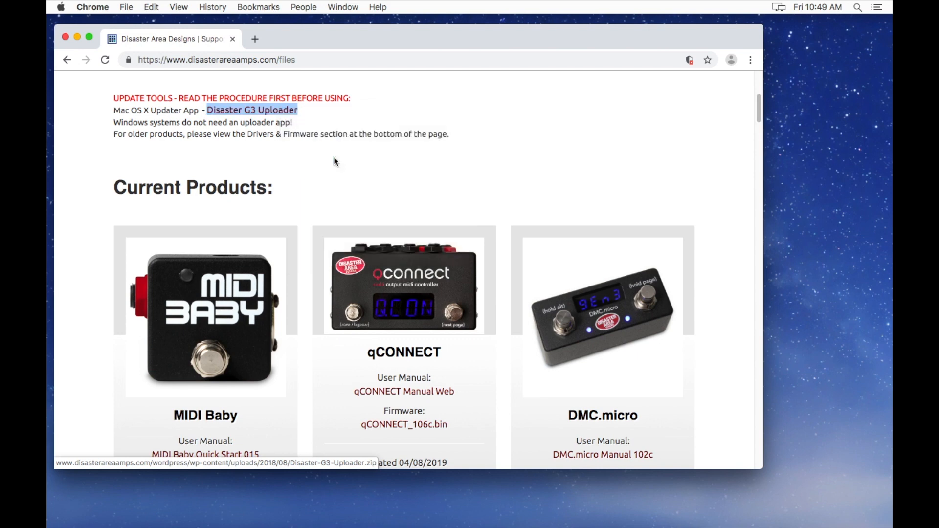
pyautogui.click(251, 111)
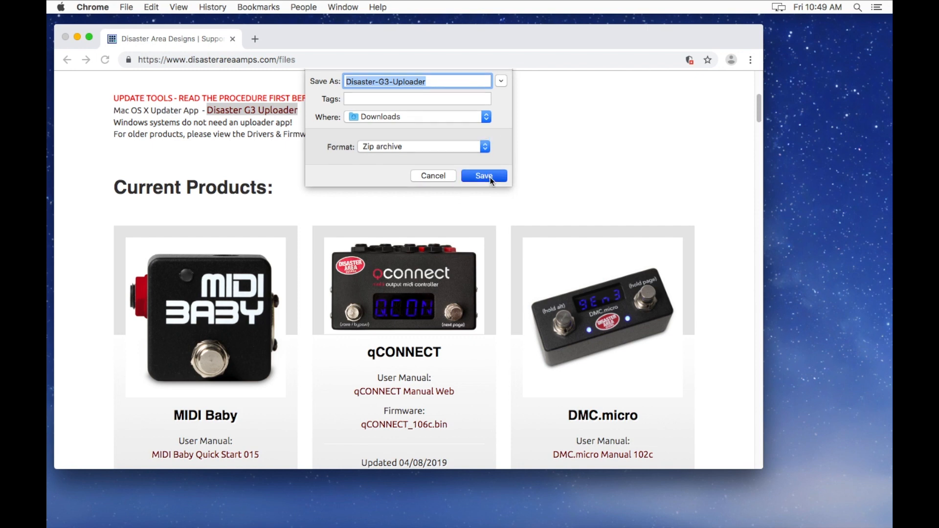
pyautogui.click(483, 176)
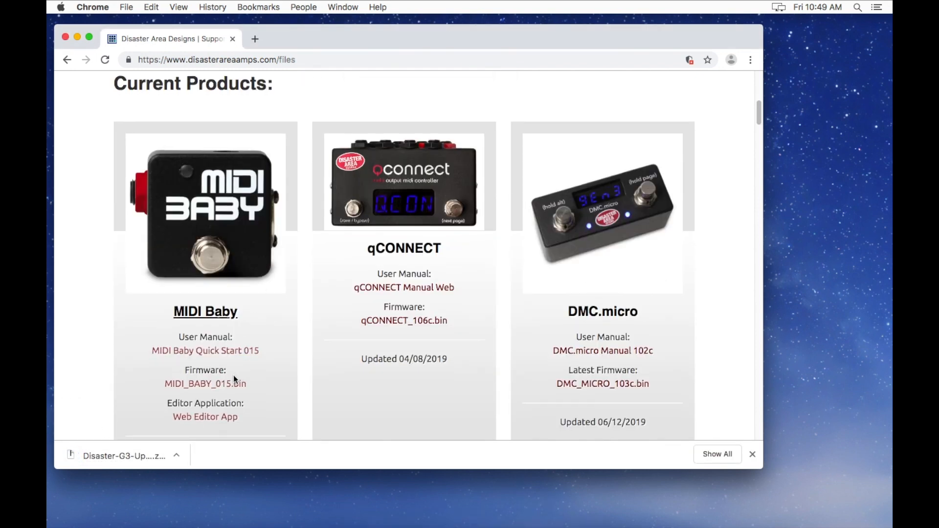
# Get MIDI_BABY_015.bin, show Downloads in Finder, and select the mounted DISASTER drive
pyautogui.click(205, 384)
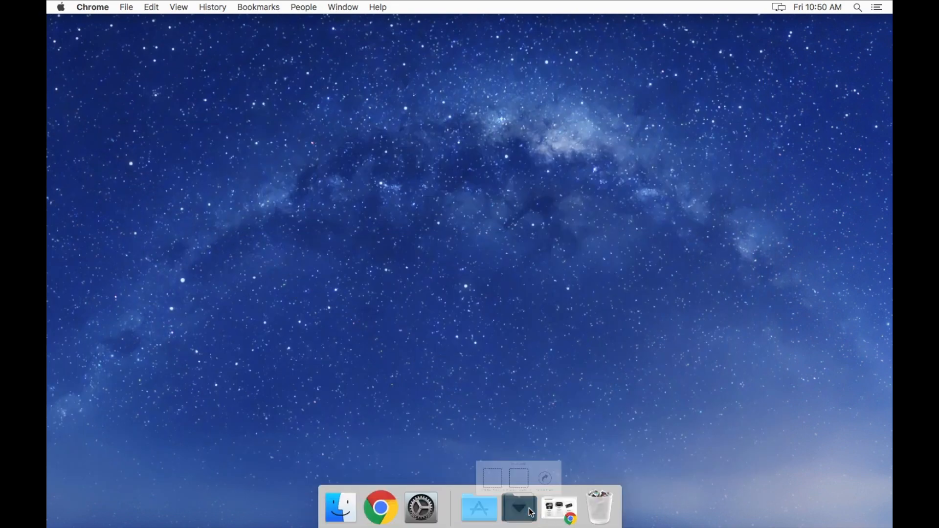
pyautogui.click(518, 507)
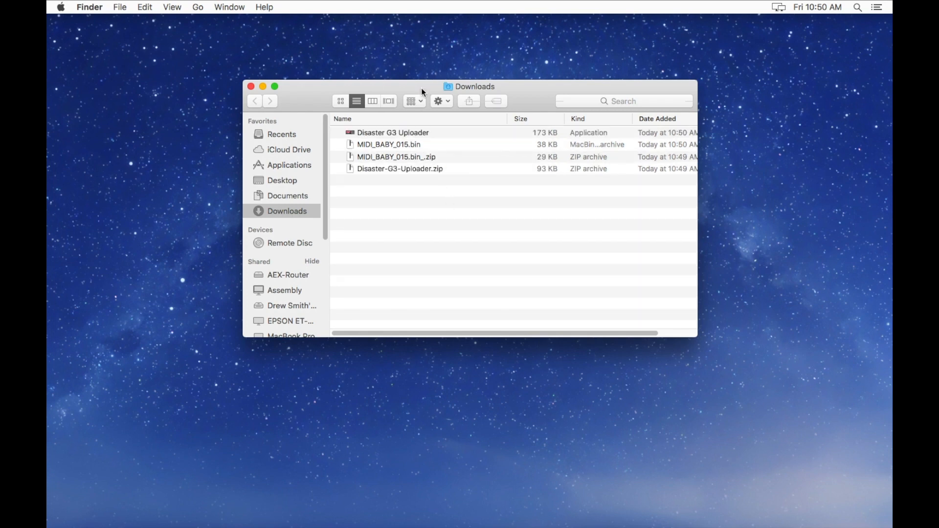
pyautogui.moveTo(470, 86); pyautogui.dragTo(297, 208)
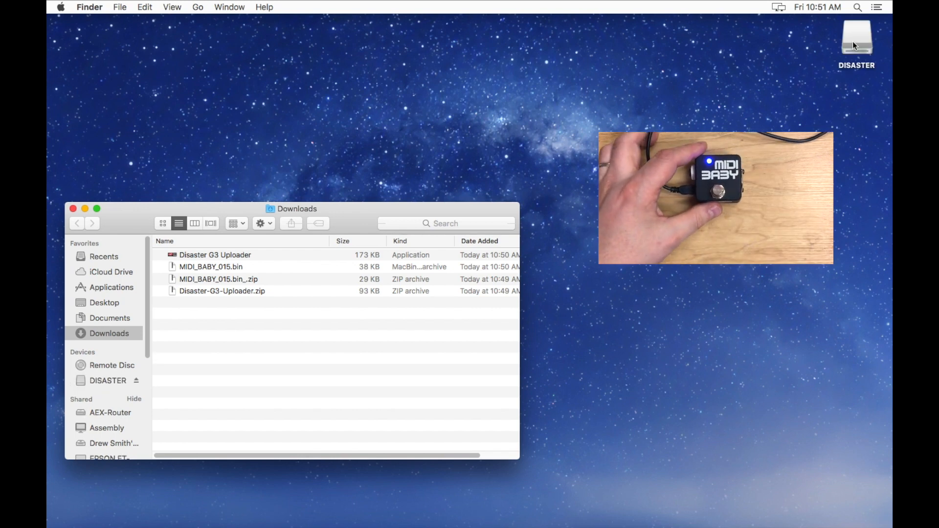
pyautogui.click(856, 39)
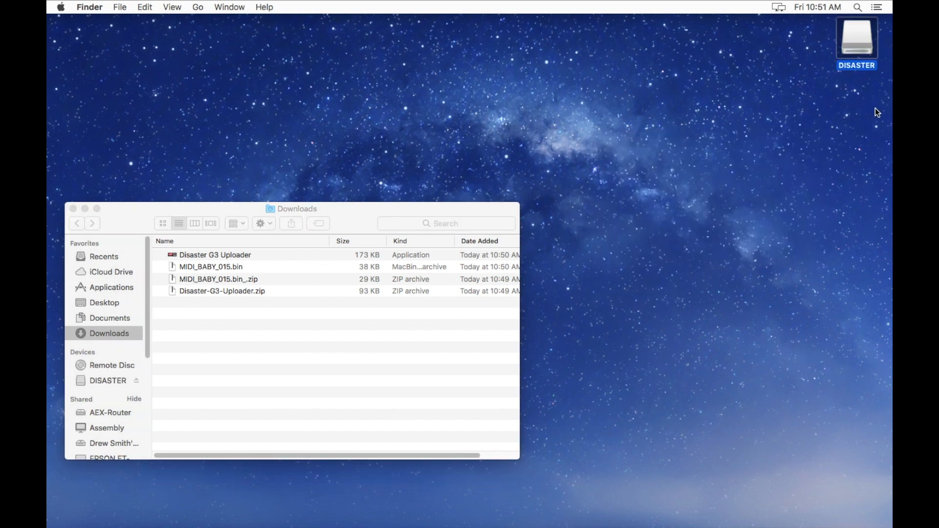
# Open Disaster G3 Uploader from Downloads, allowing the unidentified-developer app to run
pyautogui.doubleClick(215, 254)
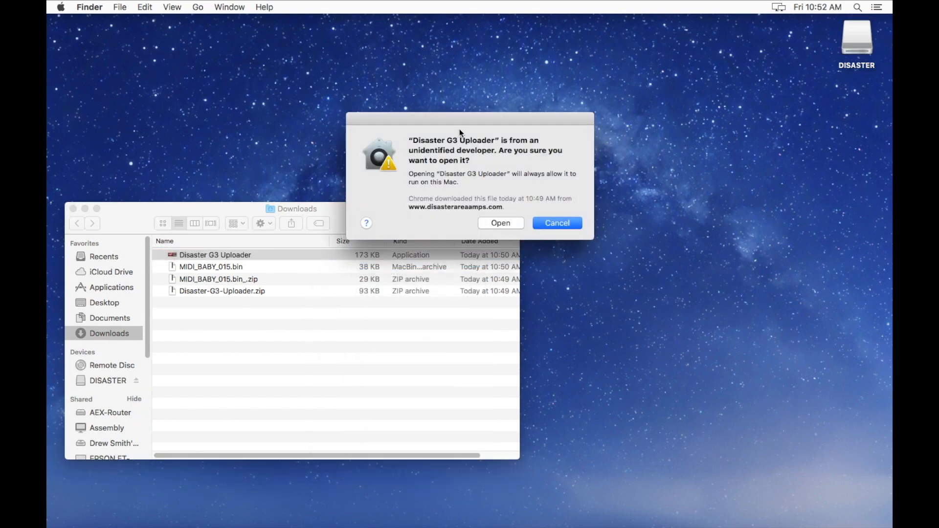
pyautogui.moveTo(464, 124)
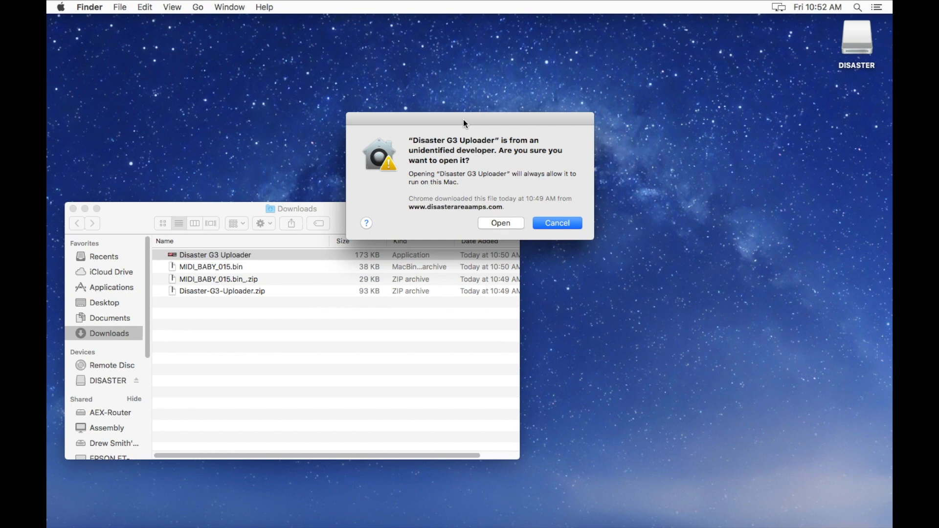
pyautogui.moveTo(467, 131)
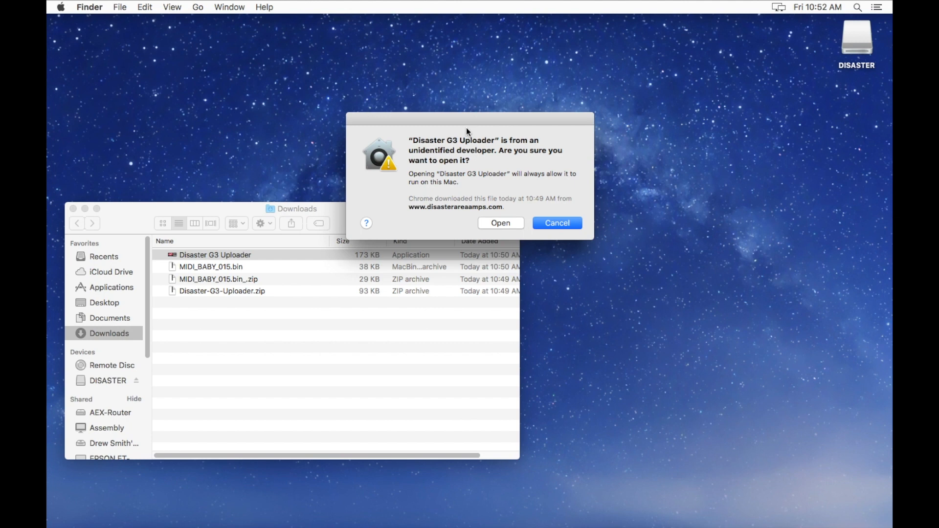
pyautogui.moveTo(502, 228)
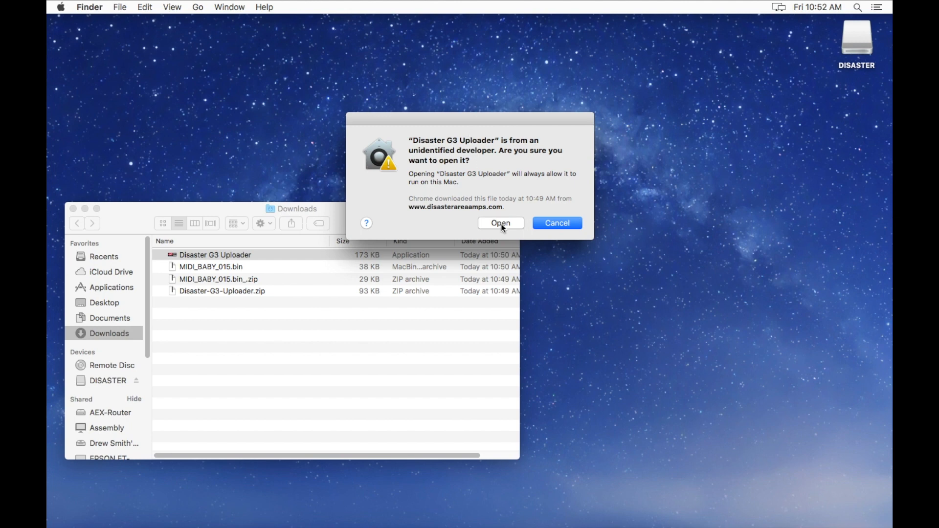
pyautogui.click(500, 223)
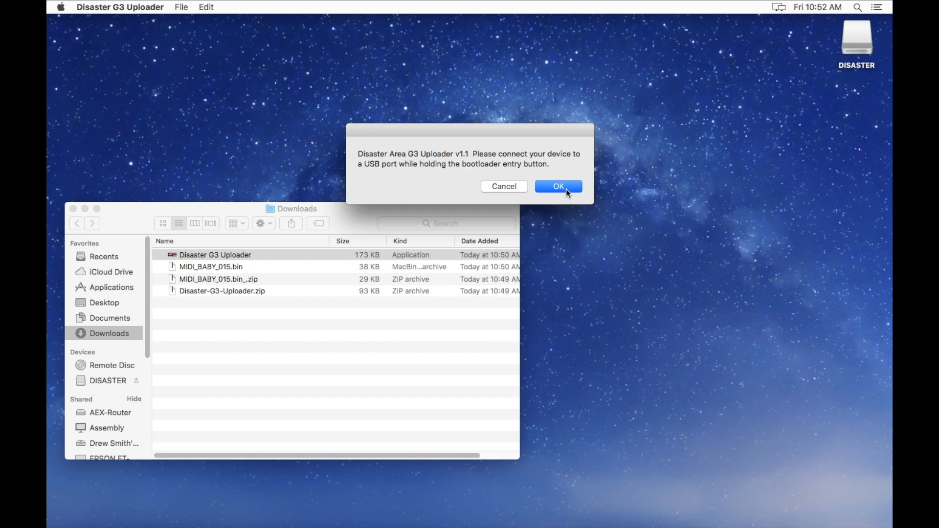
# Choose DISASTER as the device location and MIDI_BABY_015.bin as the firmware
pyautogui.click(558, 186)
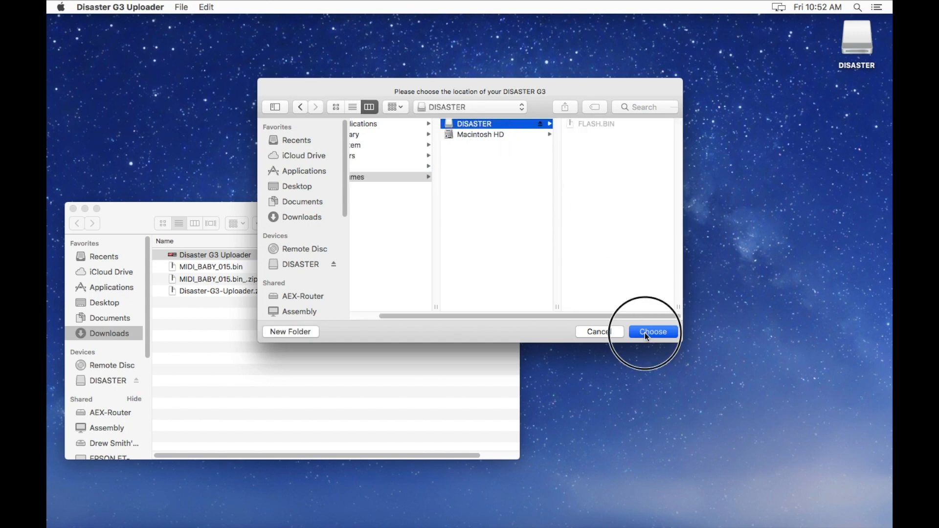
pyautogui.click(652, 331)
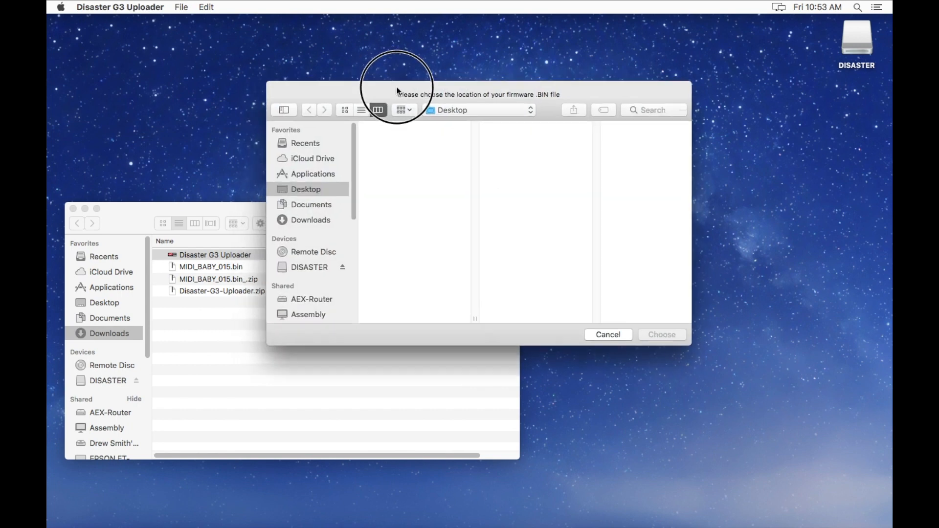
pyautogui.moveTo(395, 94); pyautogui.dragTo(480, 130)
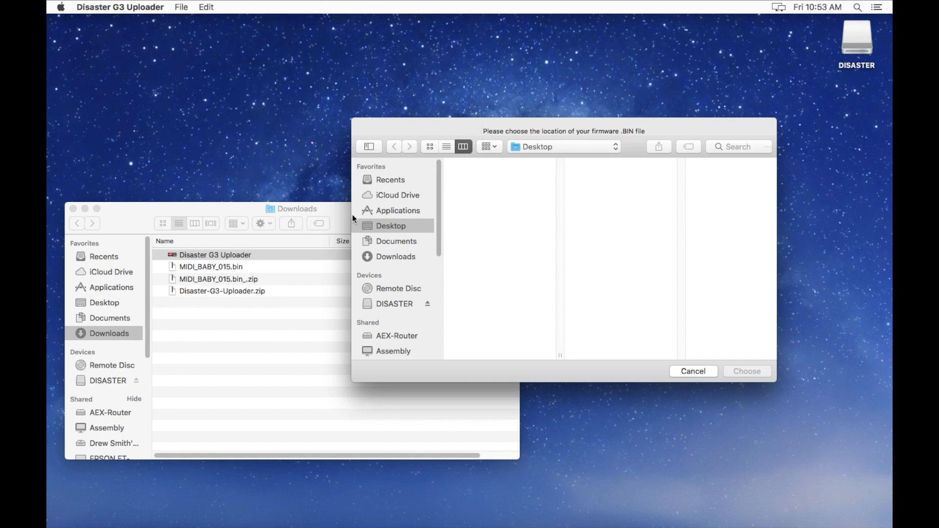
pyautogui.click(214, 254)
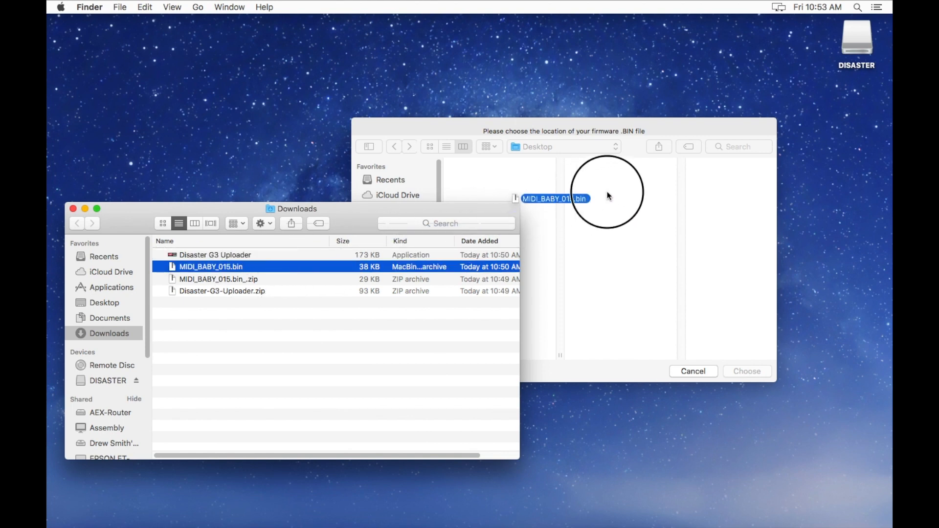
pyautogui.click(554, 198)
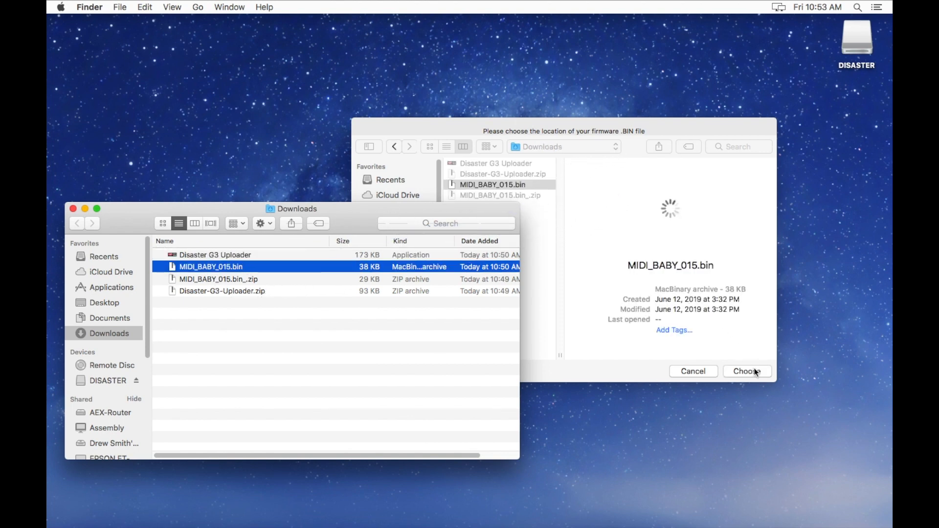
pyautogui.click(747, 372)
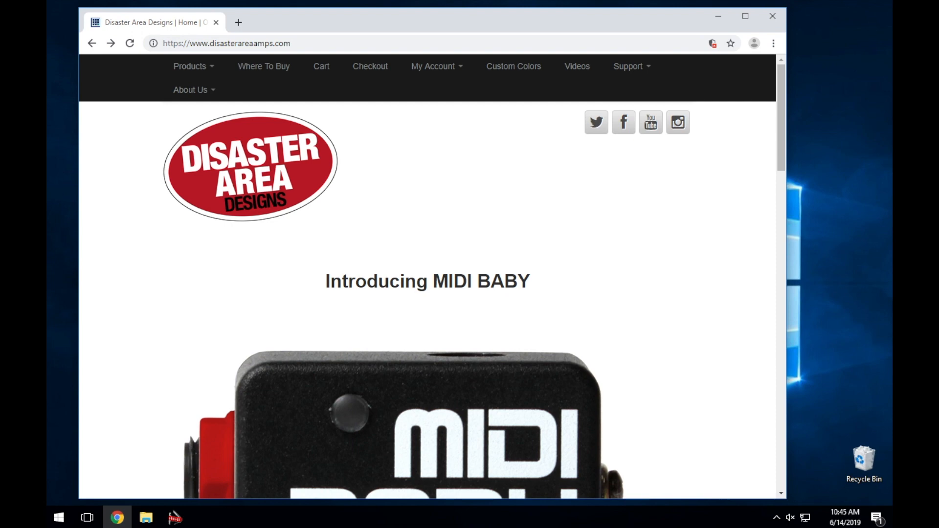
# On Windows, download MIDI_BABY_015.bin.zip from Support & Files and show its download options
pyautogui.click(628, 66)
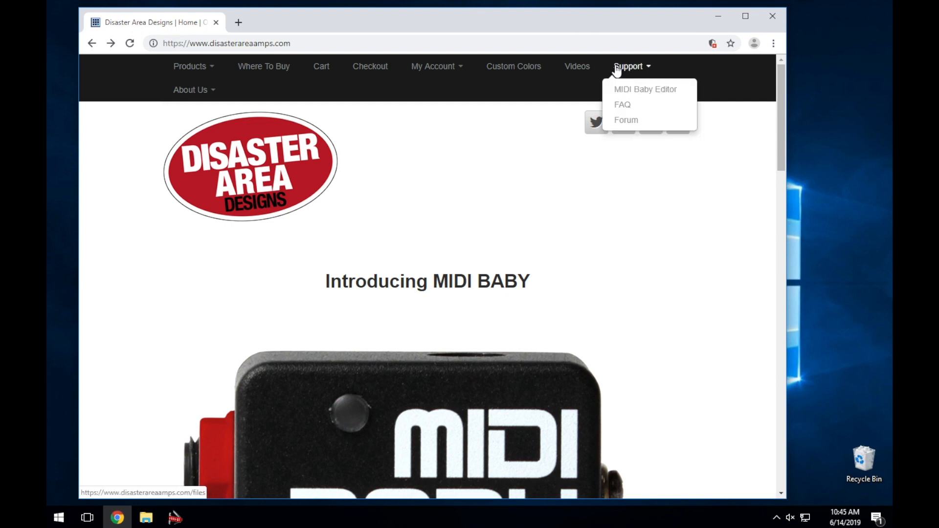
pyautogui.click(625, 120)
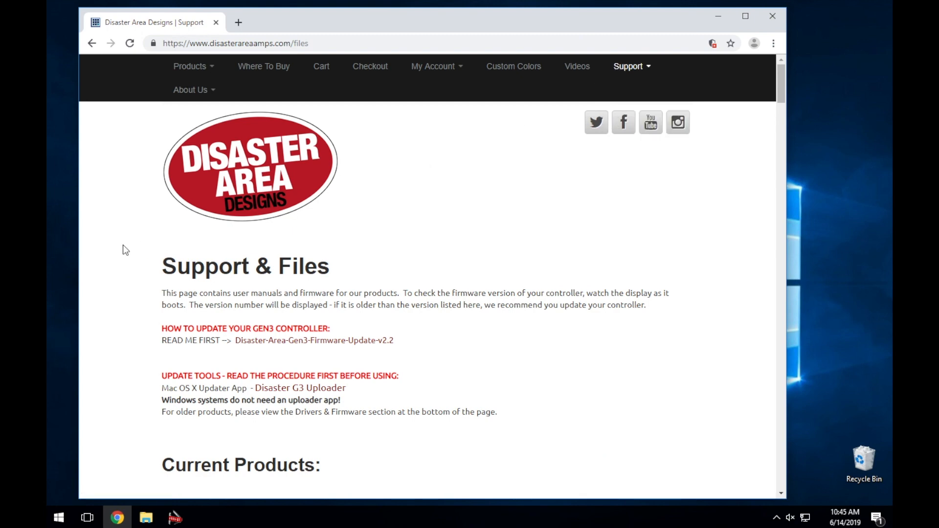
pyautogui.moveTo(122, 250)
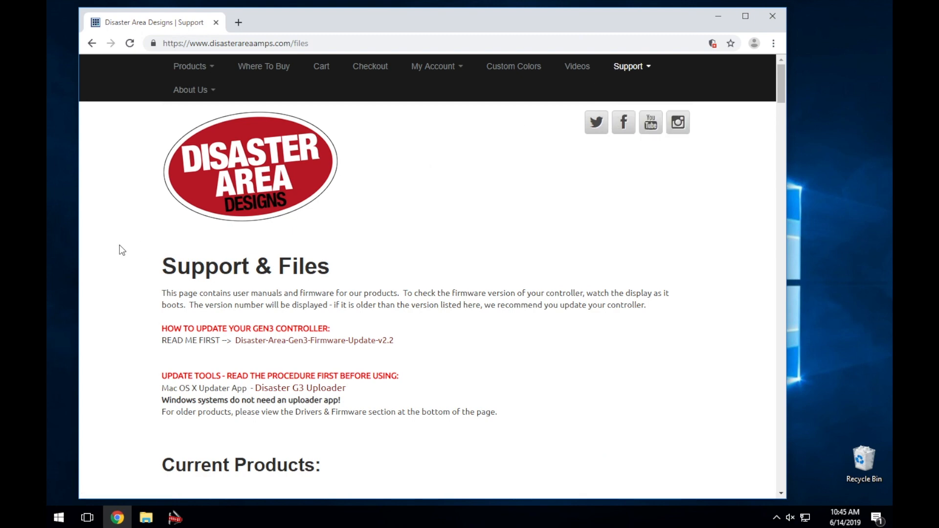
pyautogui.moveTo(423, 343)
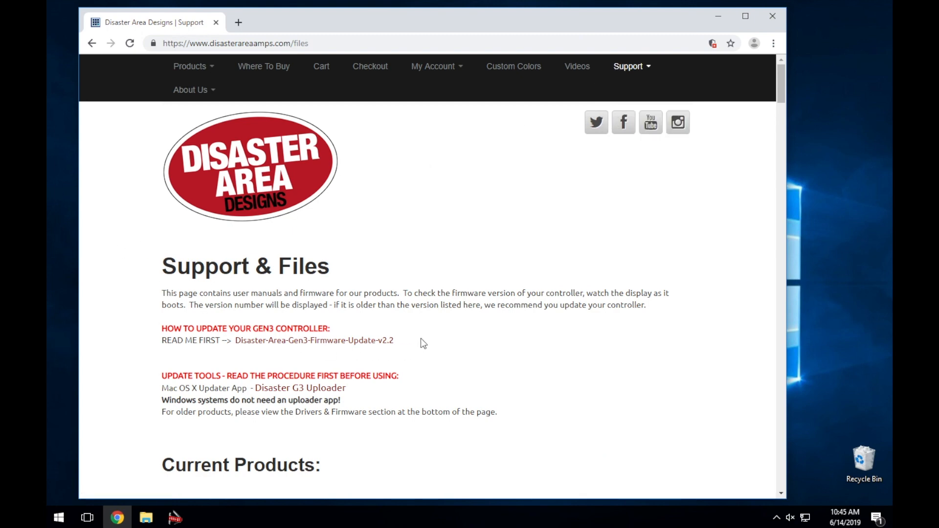
pyautogui.scroll(-3)
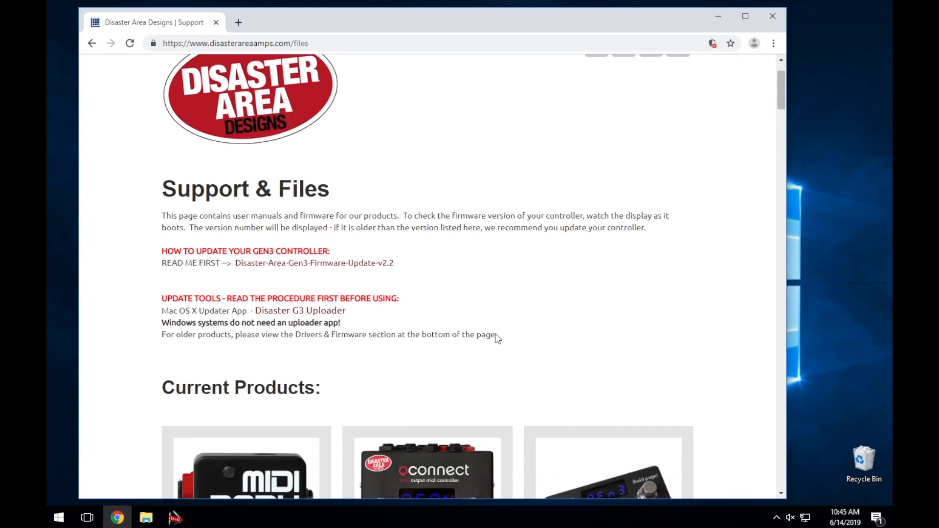
pyautogui.scroll(-3)
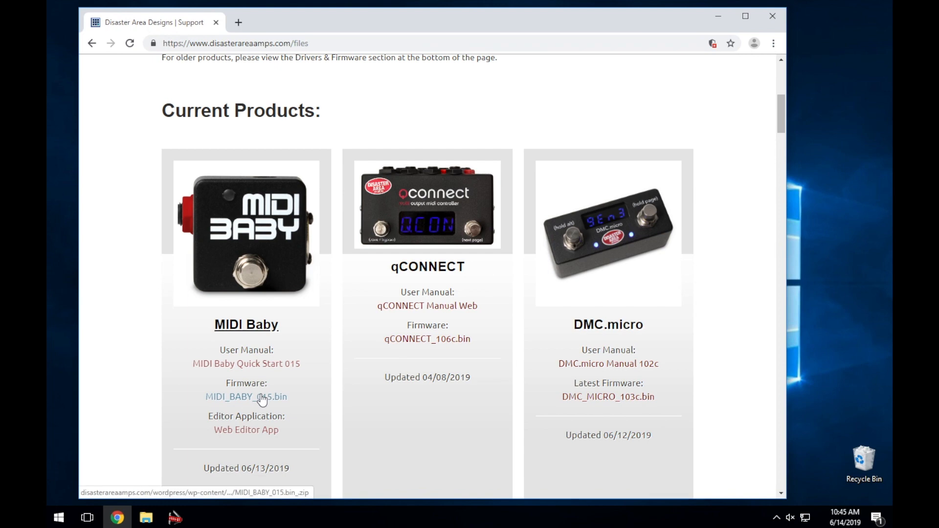
pyautogui.click(245, 397)
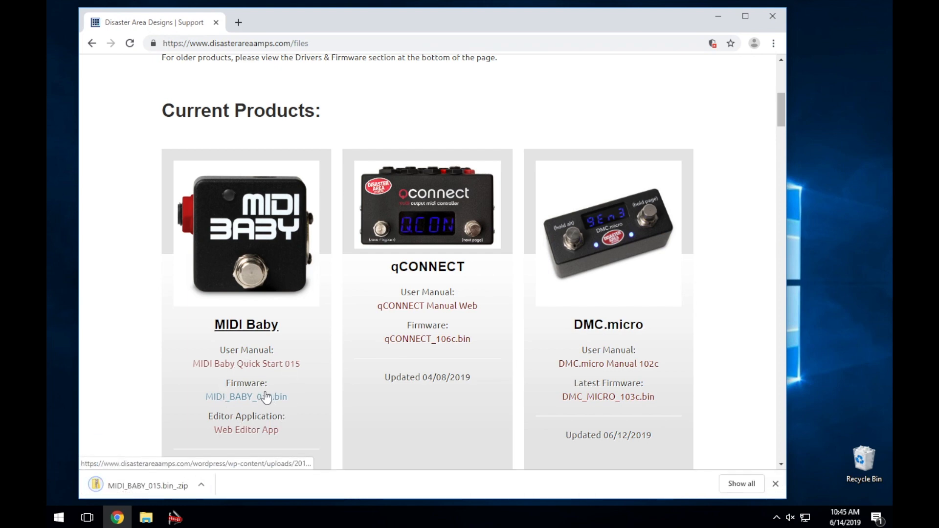
pyautogui.click(201, 486)
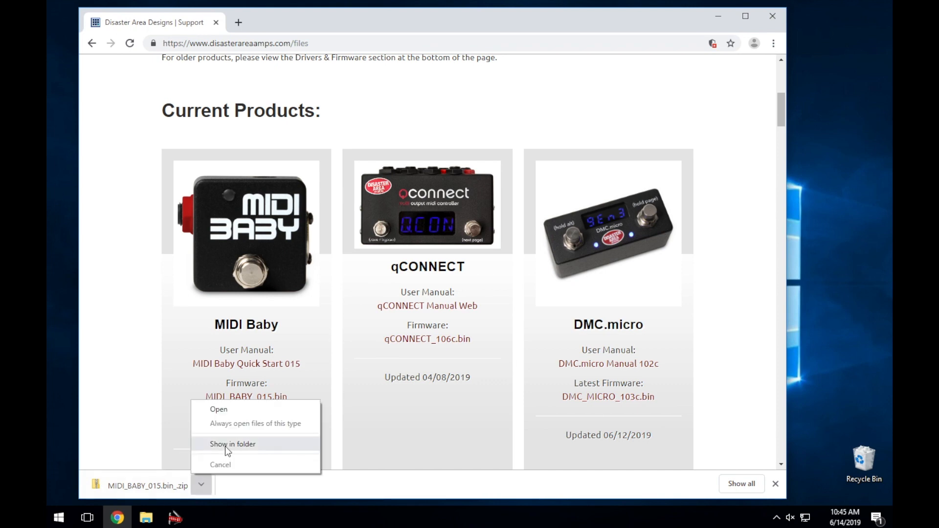
# Extract MIDI_BABY_015.bin.zip into its suggested folder from the Downloads location
pyautogui.click(232, 444)
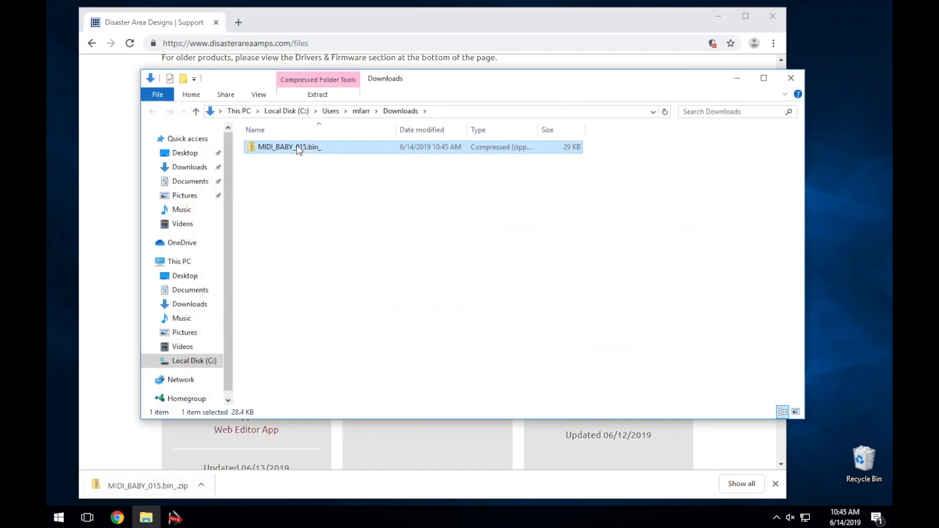
pyautogui.click(318, 94)
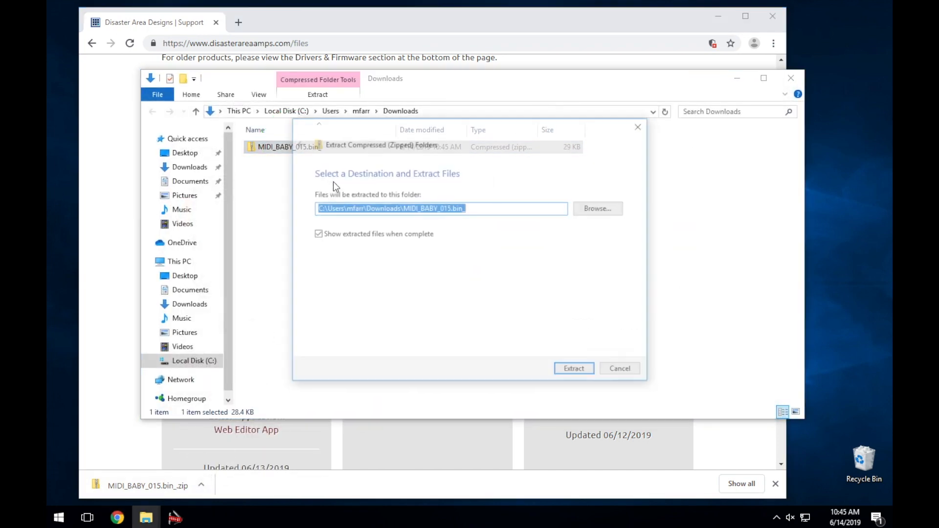
pyautogui.click(573, 368)
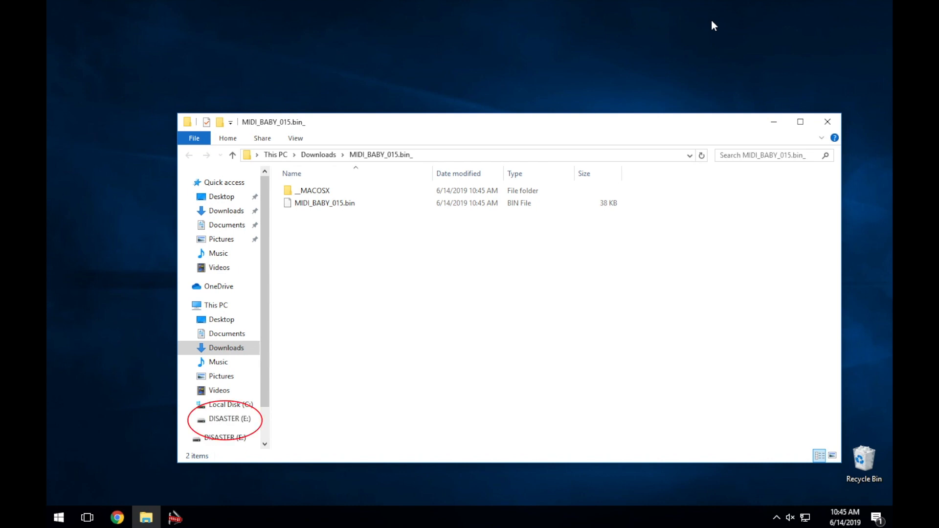
pyautogui.moveTo(377, 409)
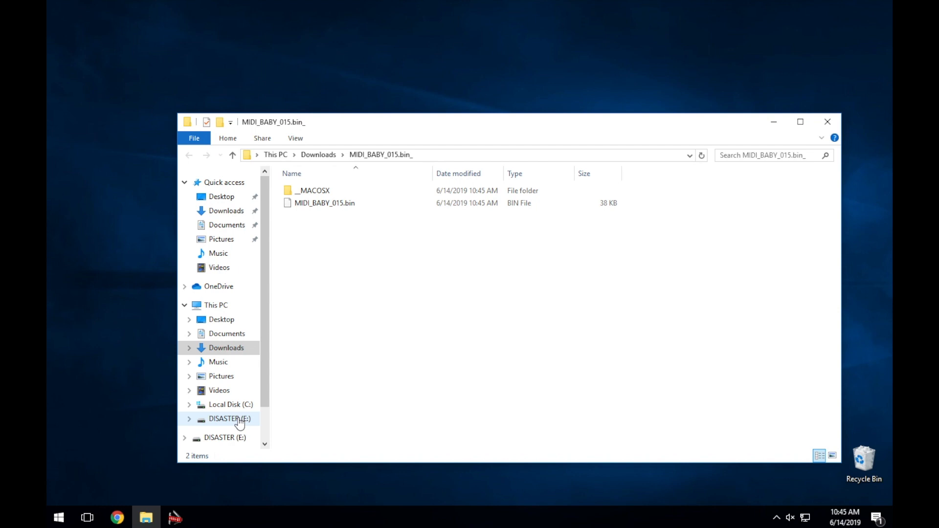
# Open DISASTER (E:) in a new File Explorer window
pyautogui.rightClick(229, 418)
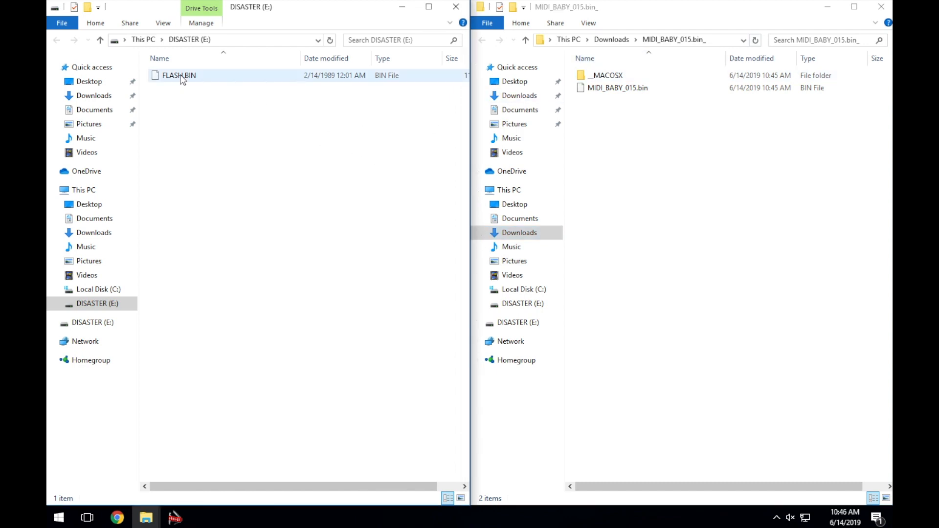
# Permanently delete FLASH.BIN from DISASTER (E:), then select the extracted MIDI_BABY_015.bin
pyautogui.click(179, 75)
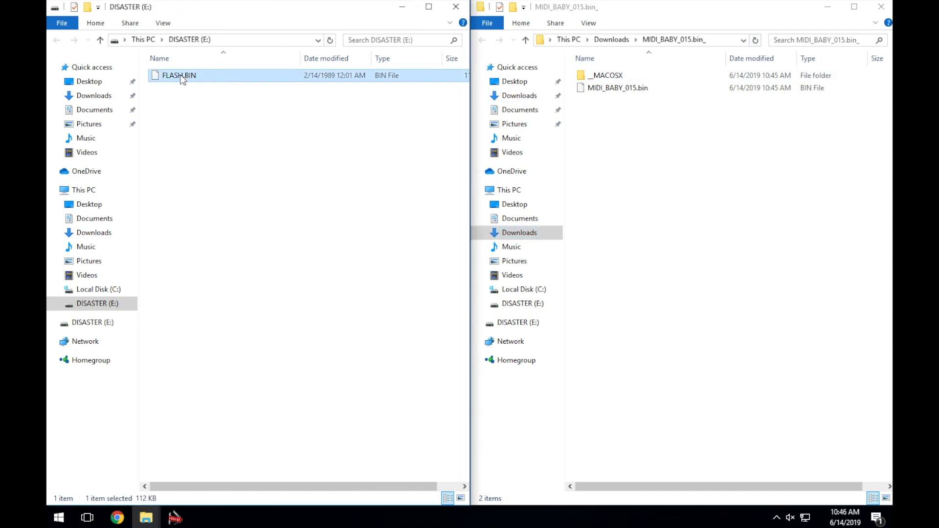
pyautogui.rightClick(179, 74)
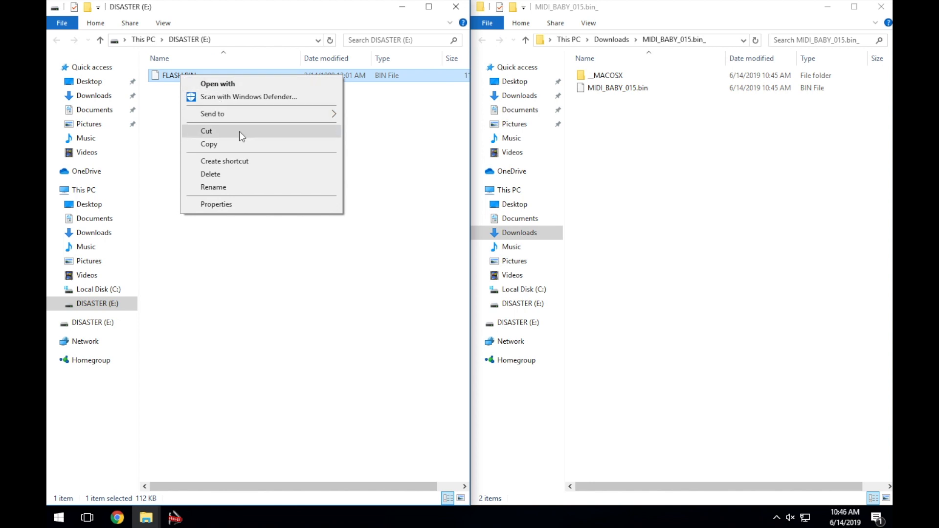
pyautogui.click(211, 173)
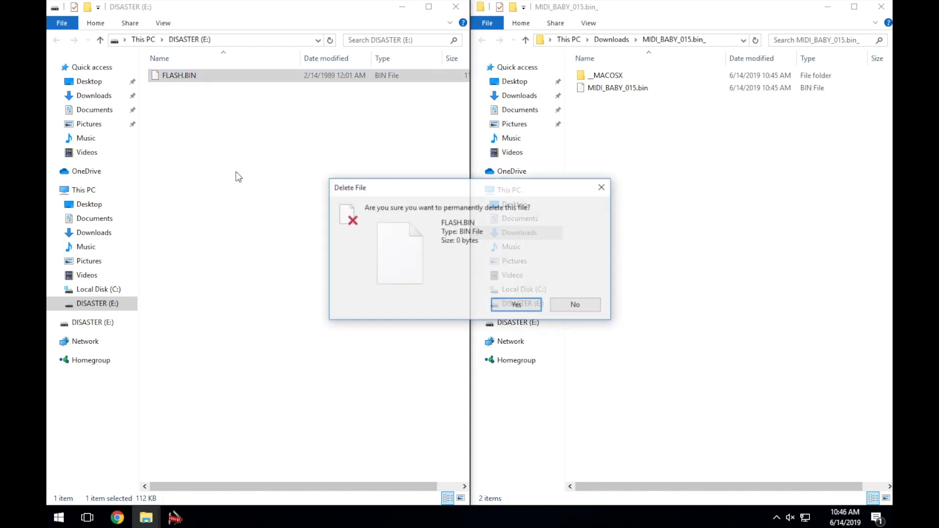
pyautogui.click(515, 304)
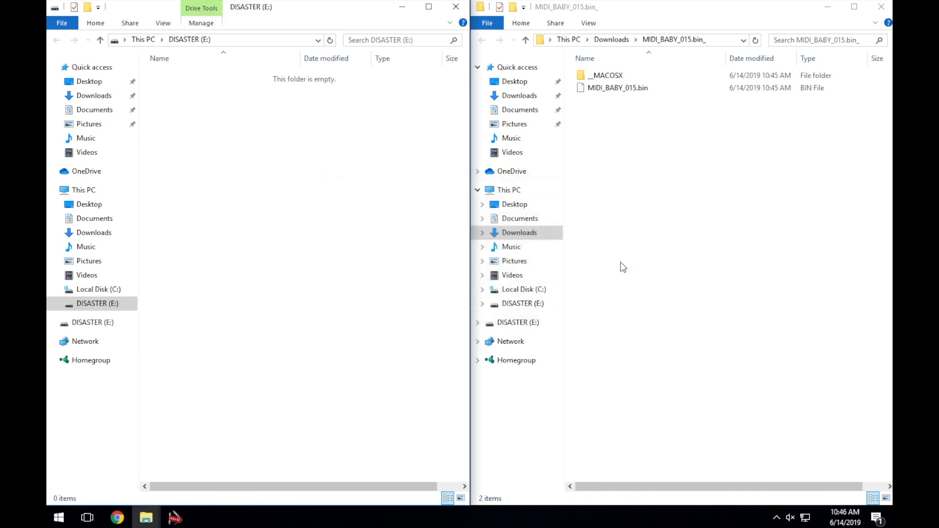
pyautogui.click(617, 87)
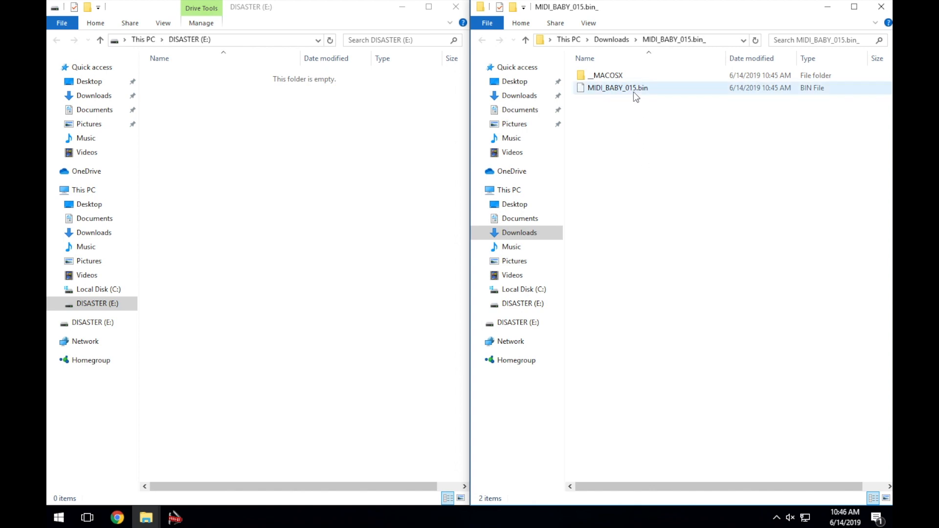
pyautogui.moveTo(651, 94)
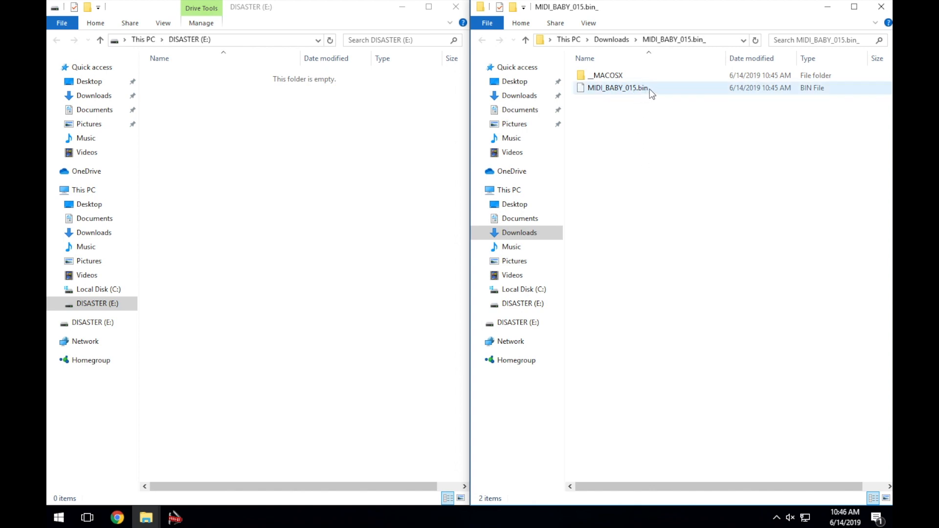
pyautogui.click(617, 87)
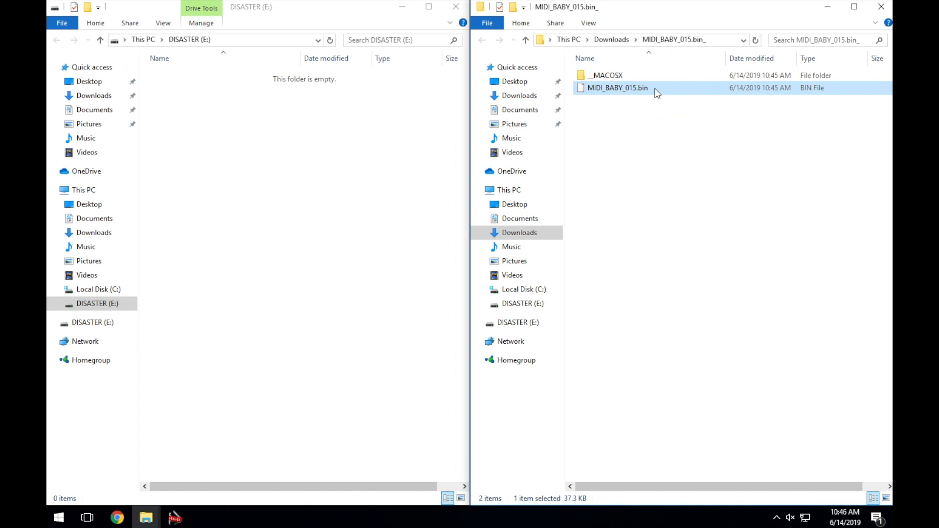
# Rename MIDI_BABY_015.bin to FLASH.BIN
pyautogui.rightClick(617, 88)
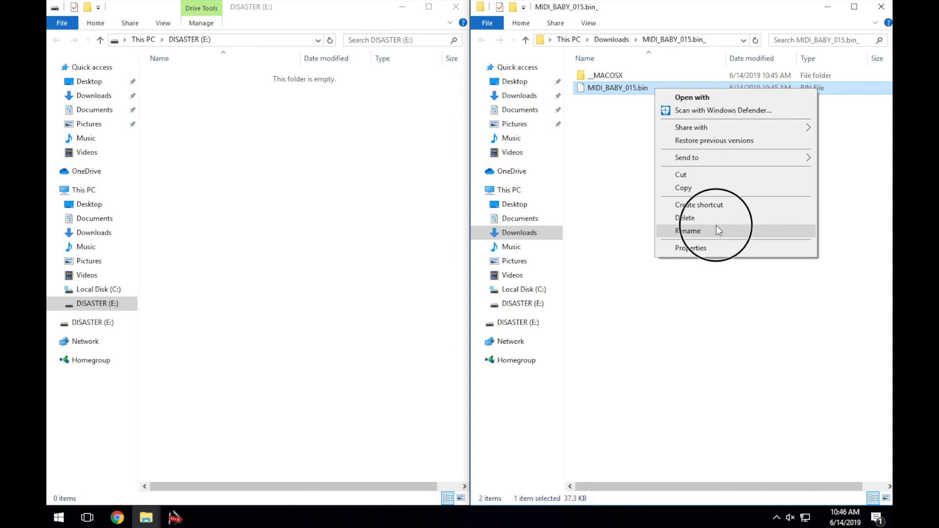
pyautogui.click(688, 231)
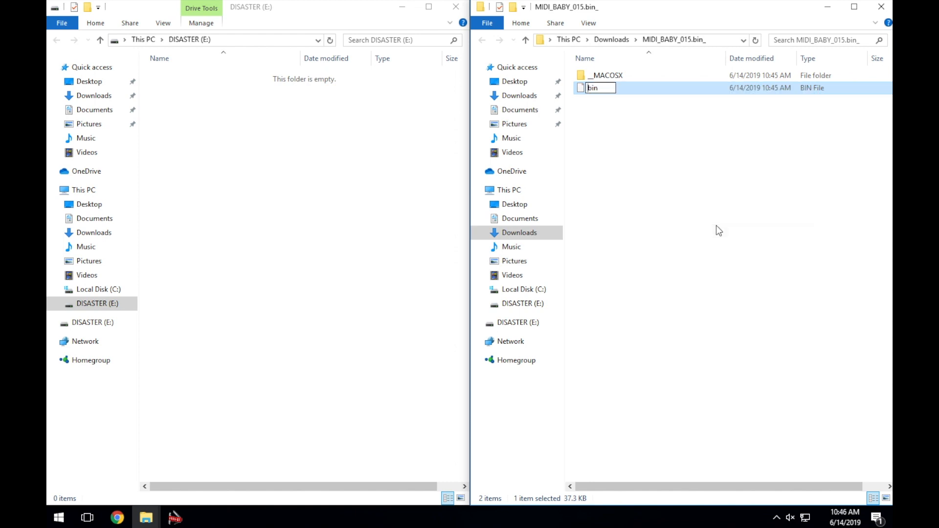
pyautogui.write('F')
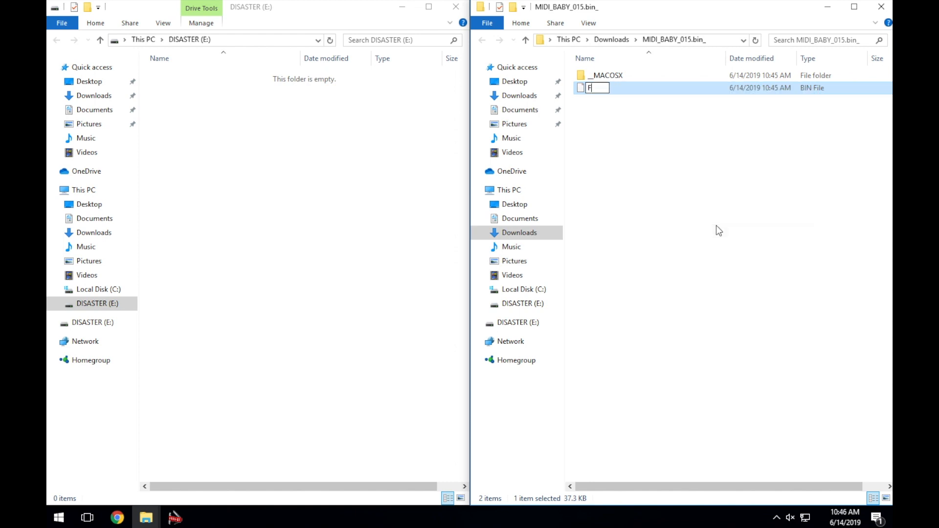
pyautogui.write('LASH.BIN')
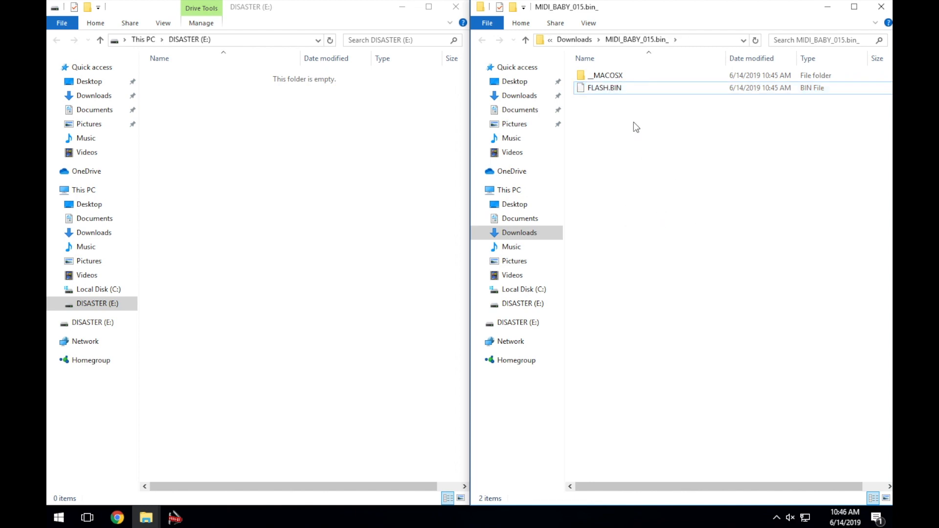
pyautogui.click(604, 87)
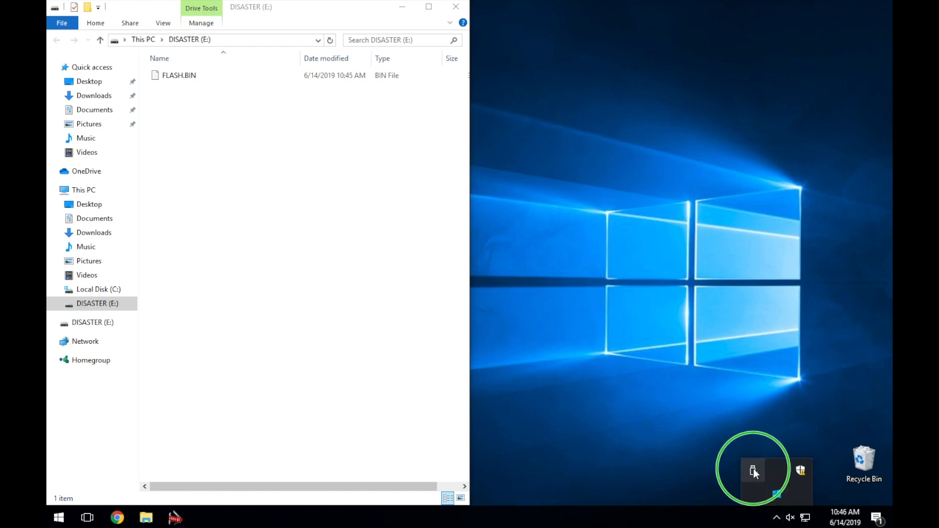
# Safely eject the DISASTER drive from the system tray
pyautogui.click(754, 472)
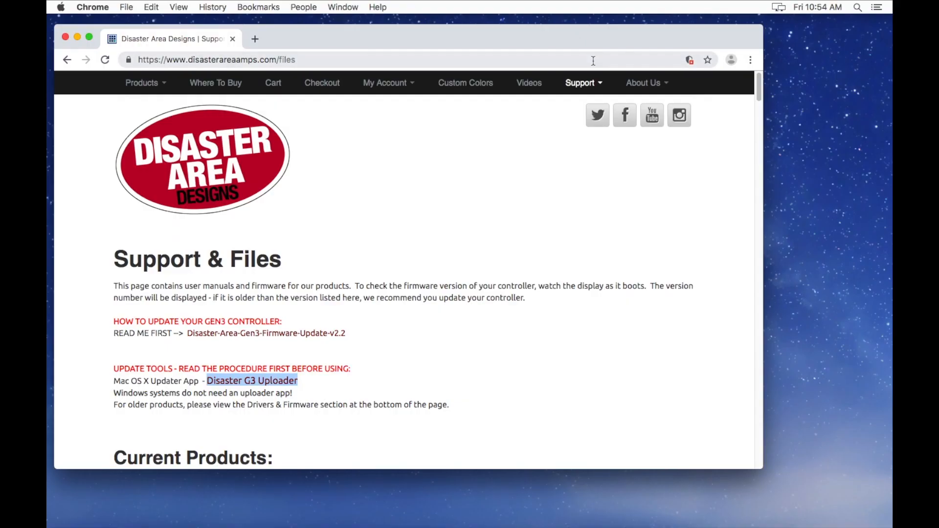
# Go to the MIDI Baby Editor page through disasterareaamps.com's Support menu
pyautogui.click(580, 82)
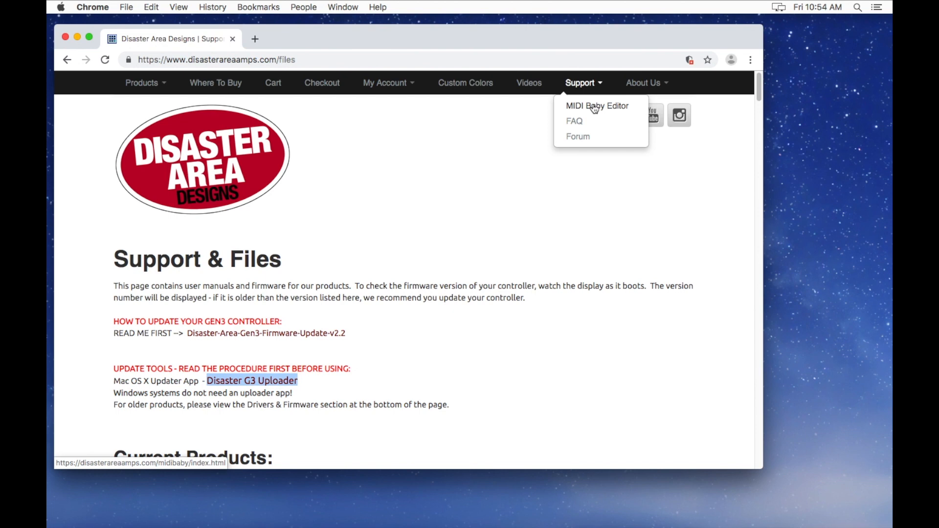
pyautogui.click(597, 106)
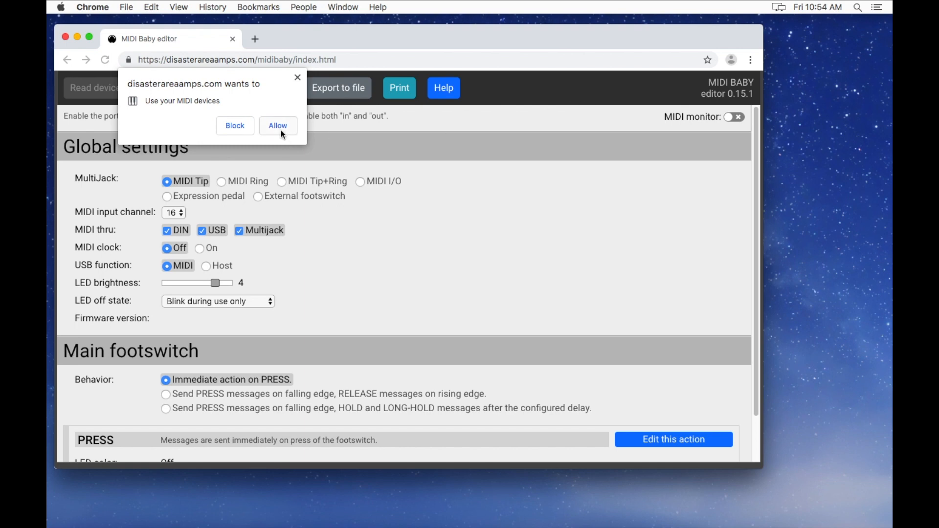
# Grant the editor MIDI access and read the pedal, confirming firmware MIDI Baby v.15
pyautogui.click(278, 125)
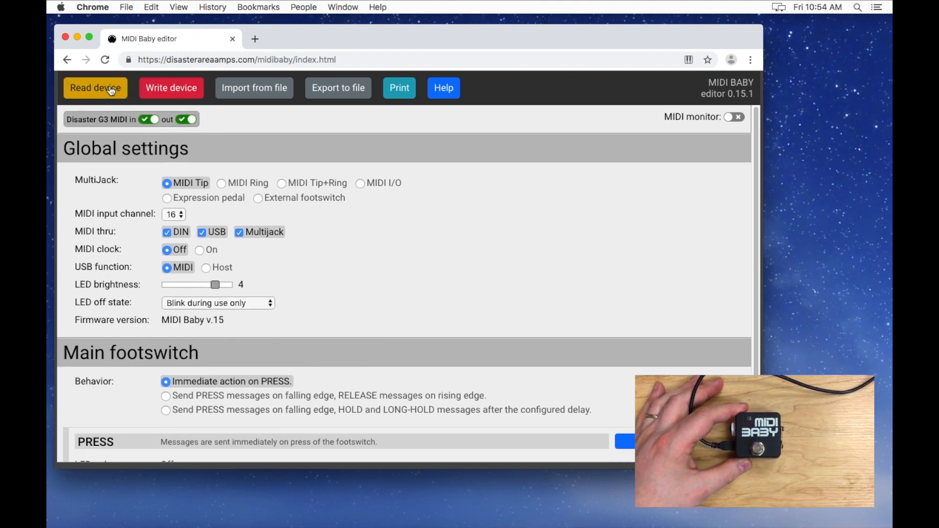
pyautogui.click(94, 87)
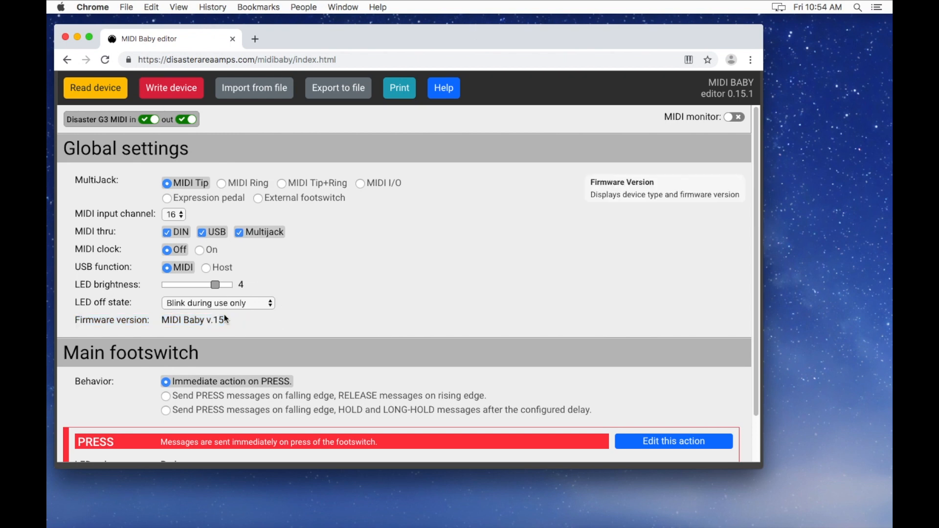
pyautogui.moveTo(227, 321)
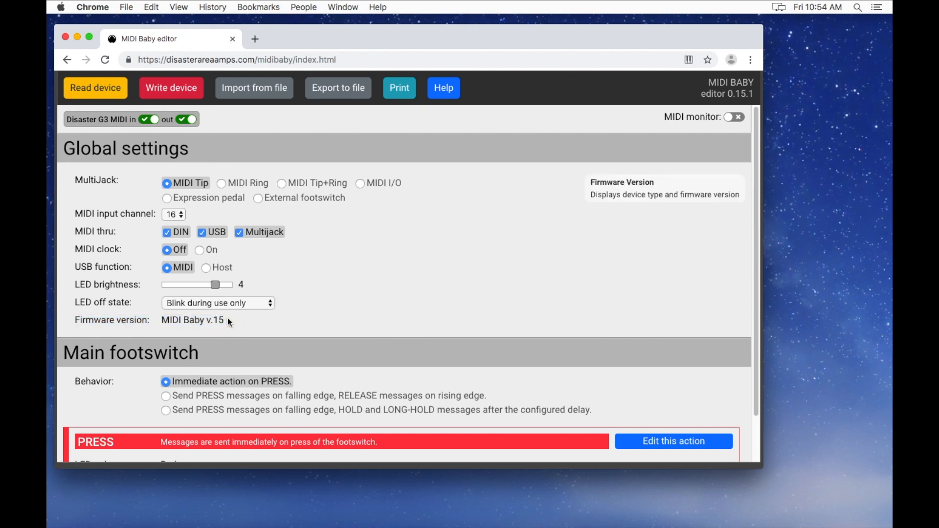